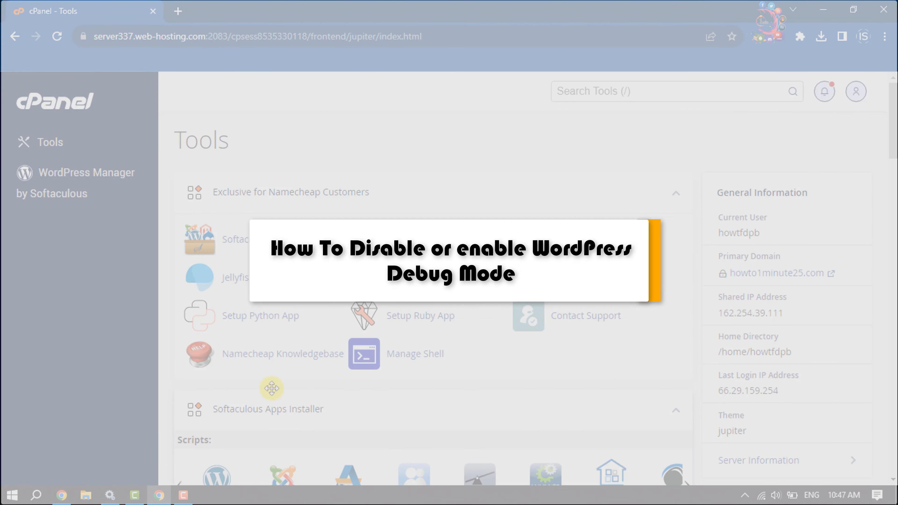
mouse_move(371, 136)
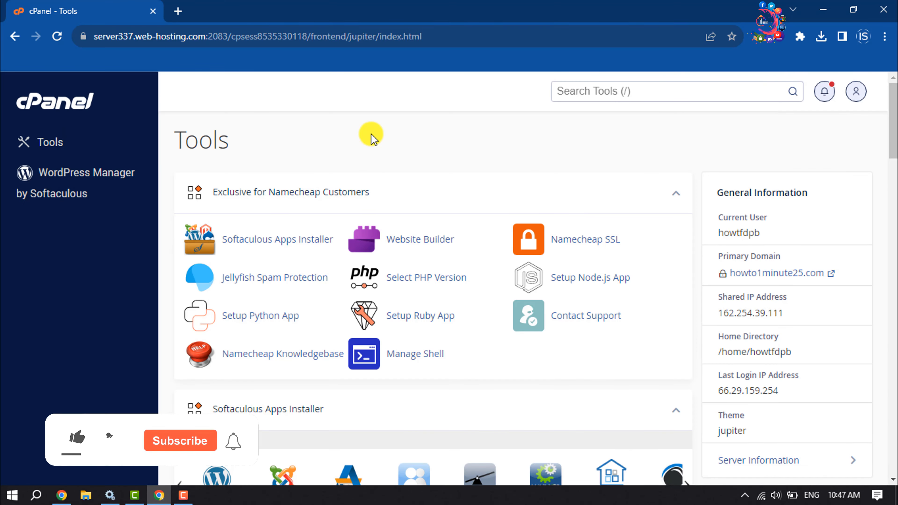
Step: Reach the Files section and launch File Manager on the site's public_html folder
click(76, 441)
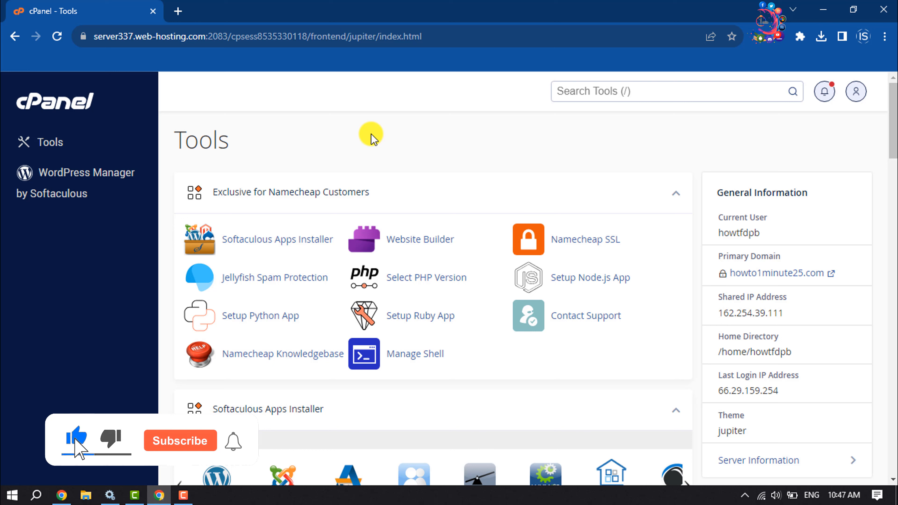
click(179, 441)
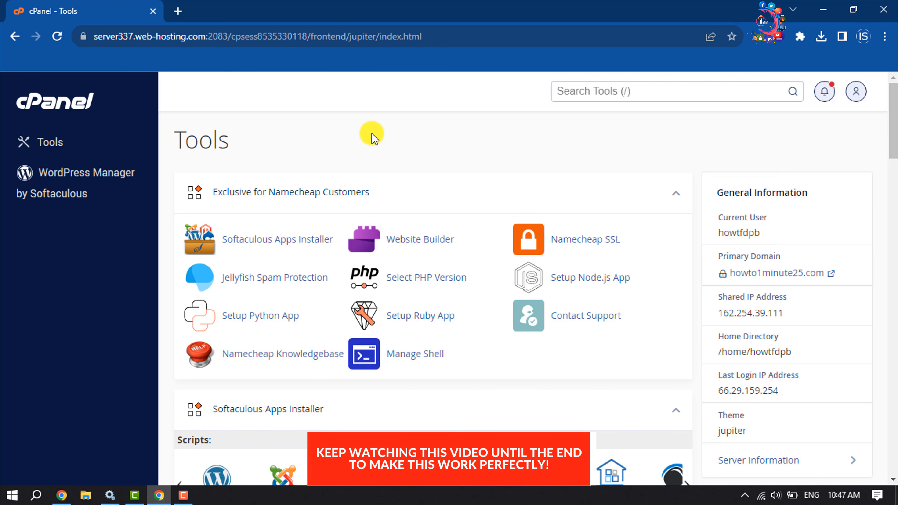
scroll(down, 3)
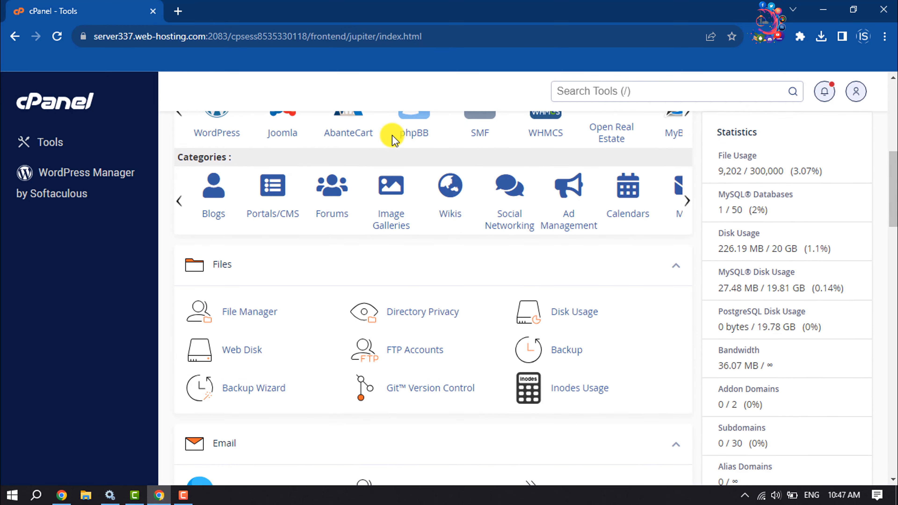
scroll(down, 3)
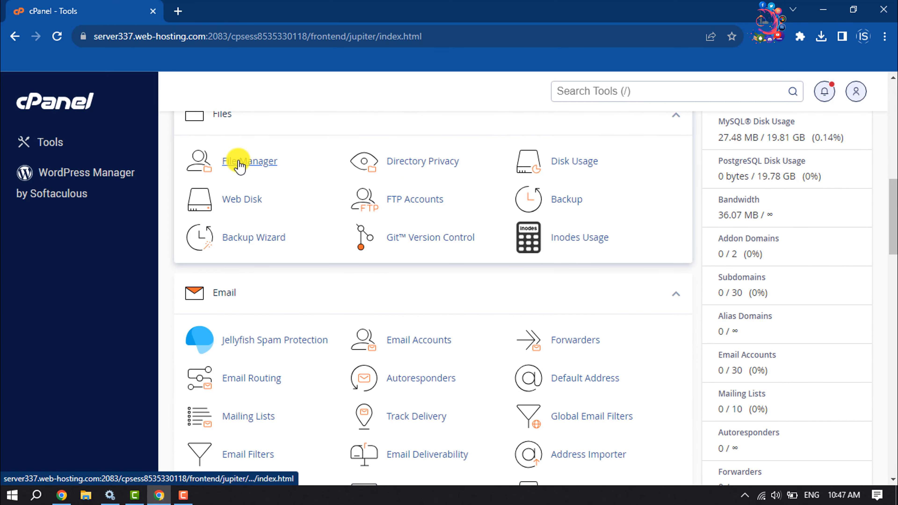
click(250, 161)
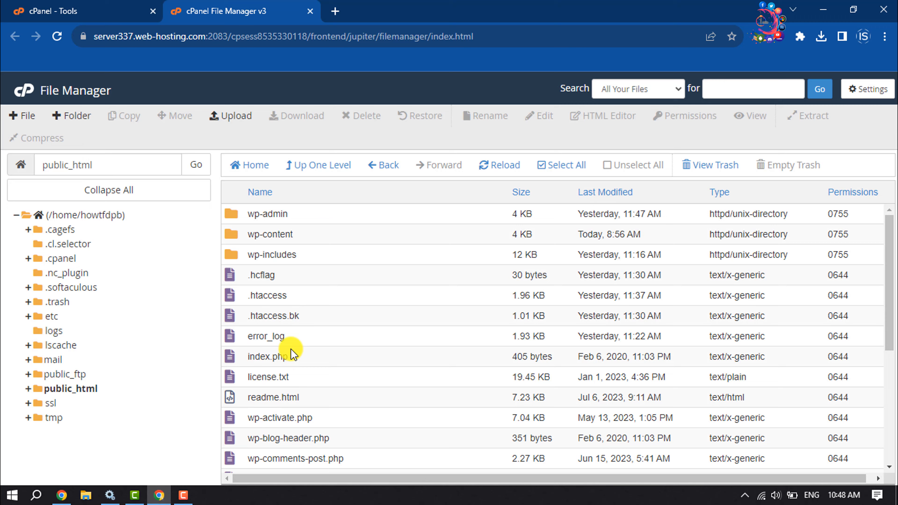
Step: Select wp-config.php in public_html and edit it, confirming the encoding dialog
scroll(down, 3)
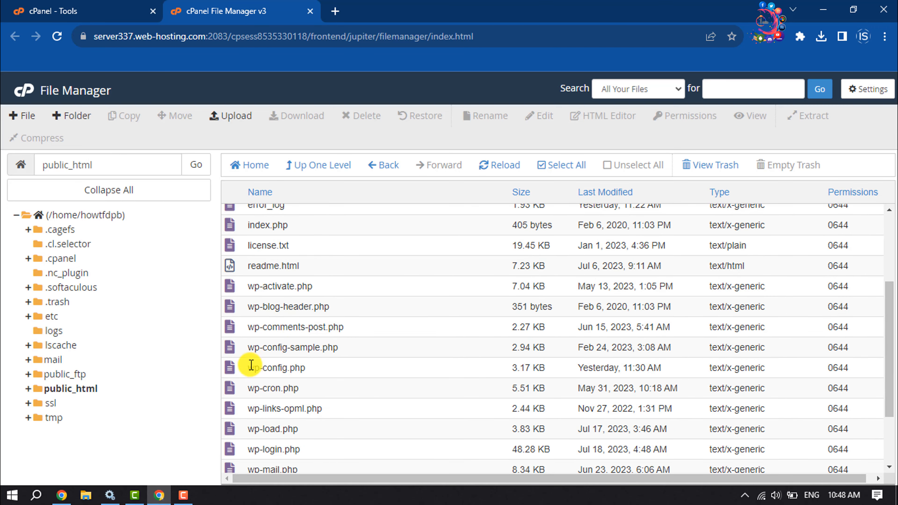
click(281, 368)
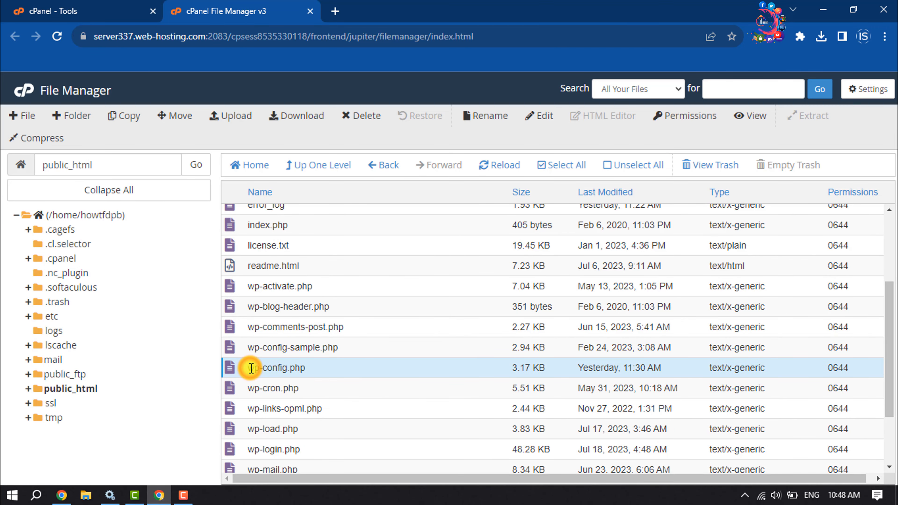
mouse_move(278, 368)
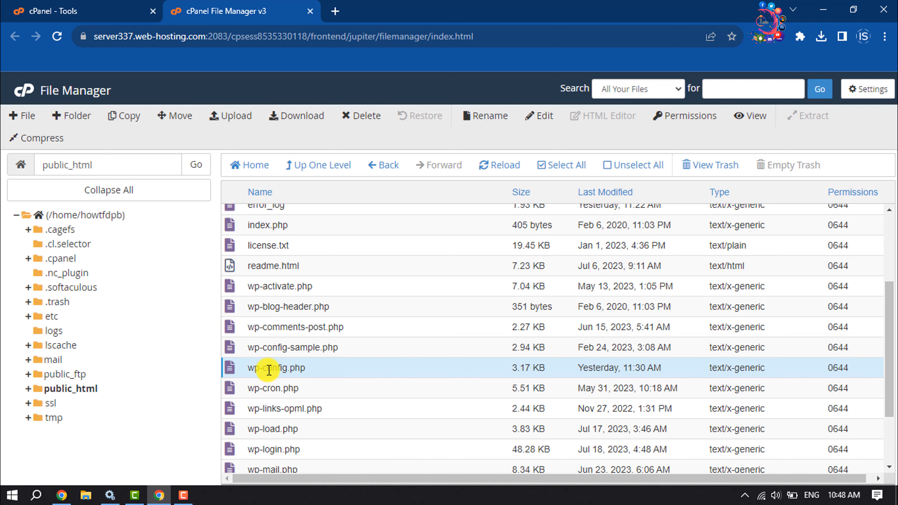
right_click(278, 368)
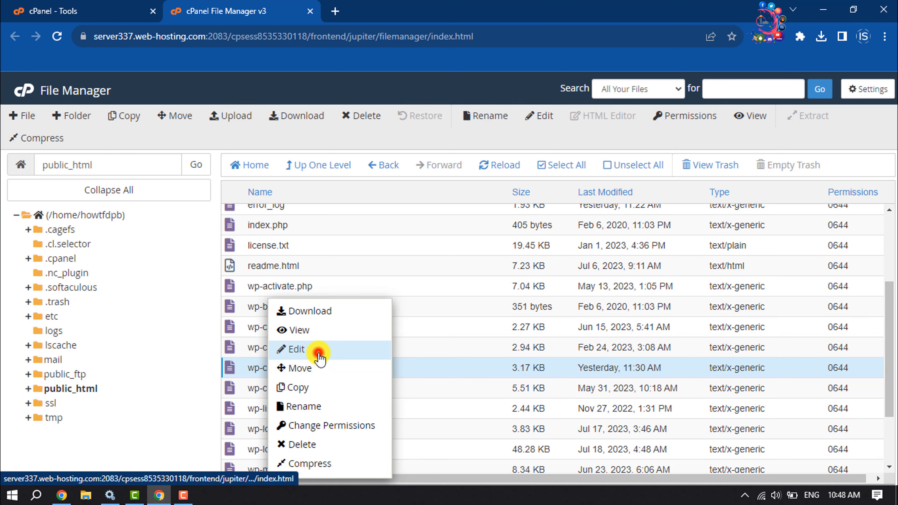
click(297, 350)
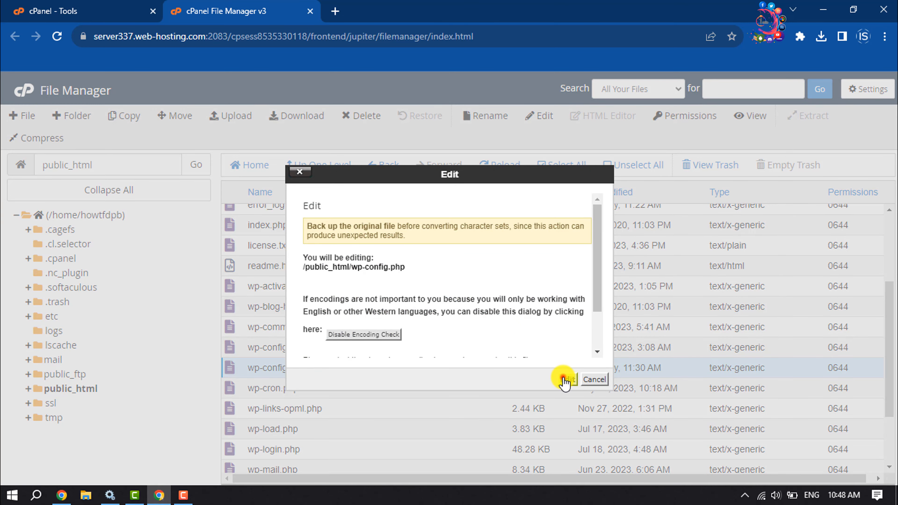
click(564, 380)
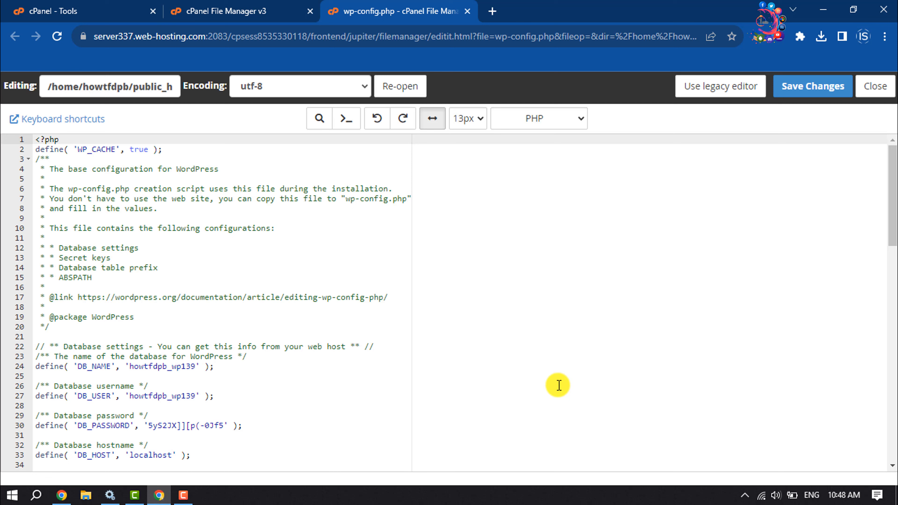
Step: Move to the end of wp-config.php where define('WP_DEBUG', false) sits
scroll(down, 3)
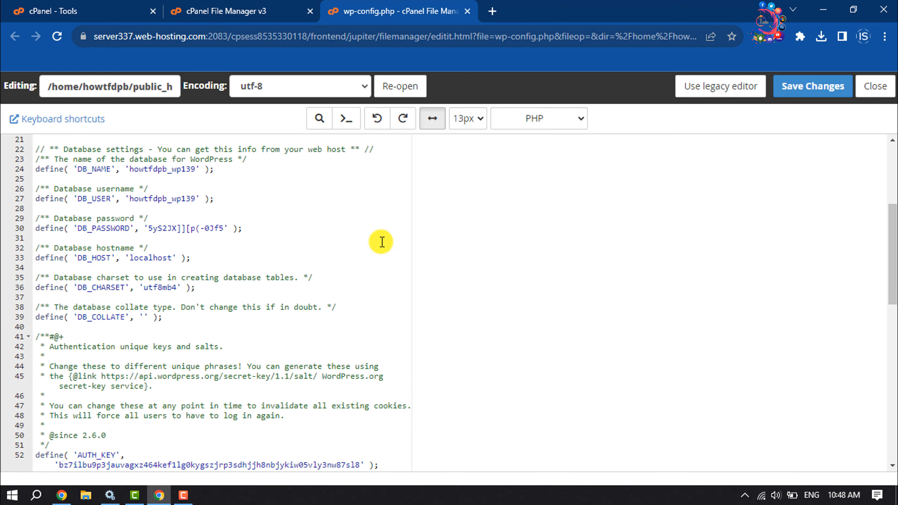
scroll(down, 3)
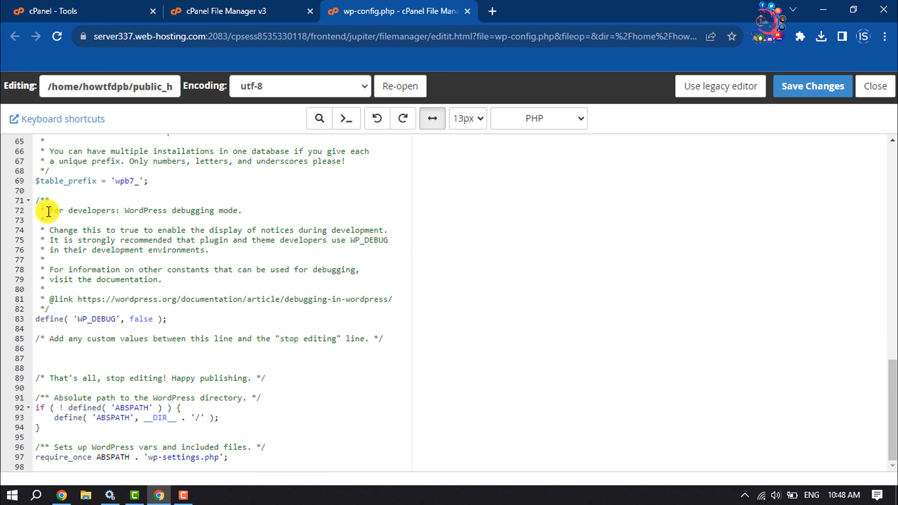
mouse_move(107, 210)
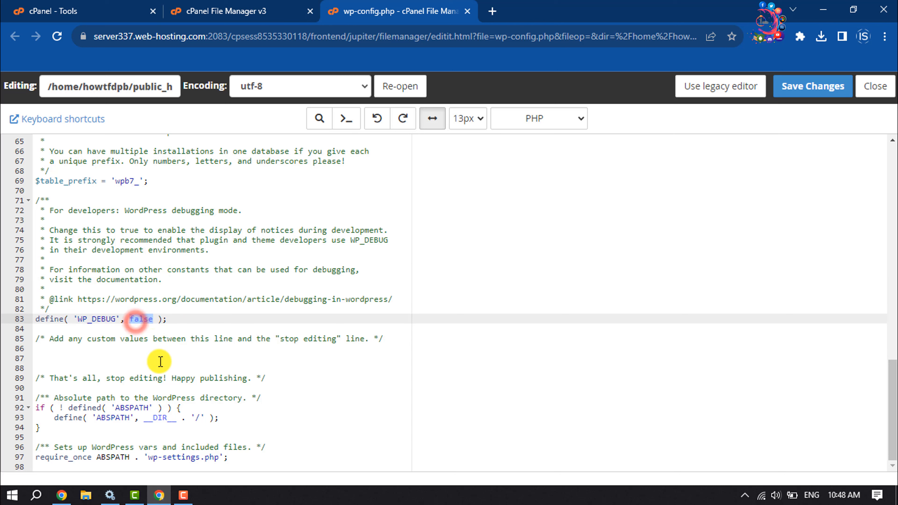
Step: Replace false with true on the WP_DEBUG line and save wp-config.php
text(tru)
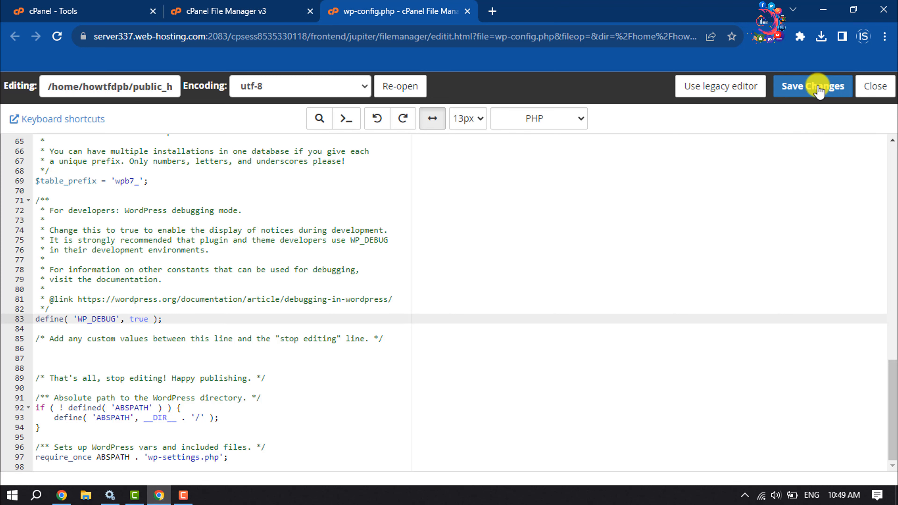
click(812, 86)
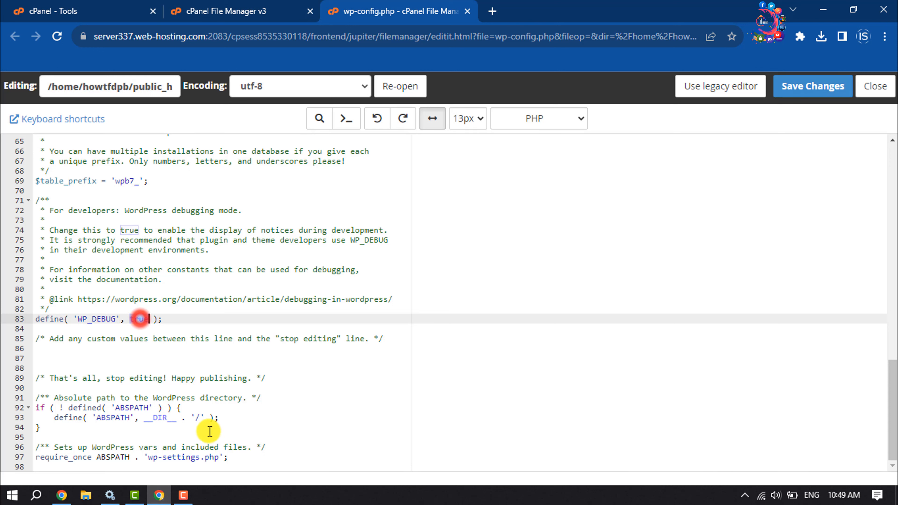
Step: Set WP_DEBUG back to false and save wp-config.php until the Success message appears
text(false)
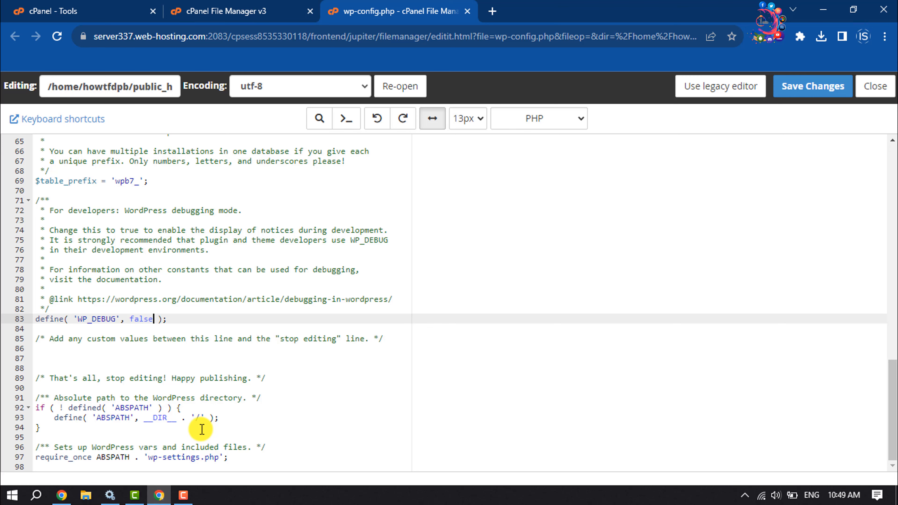
click(811, 86)
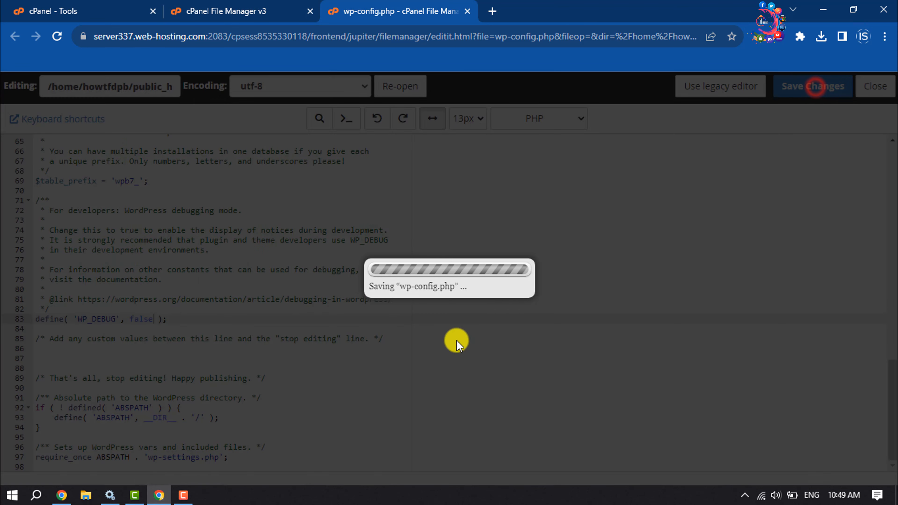
click(811, 86)
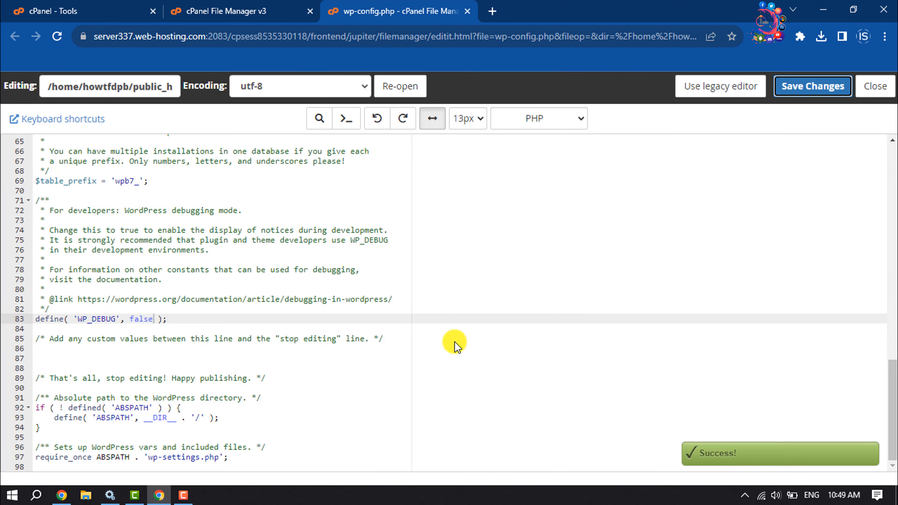